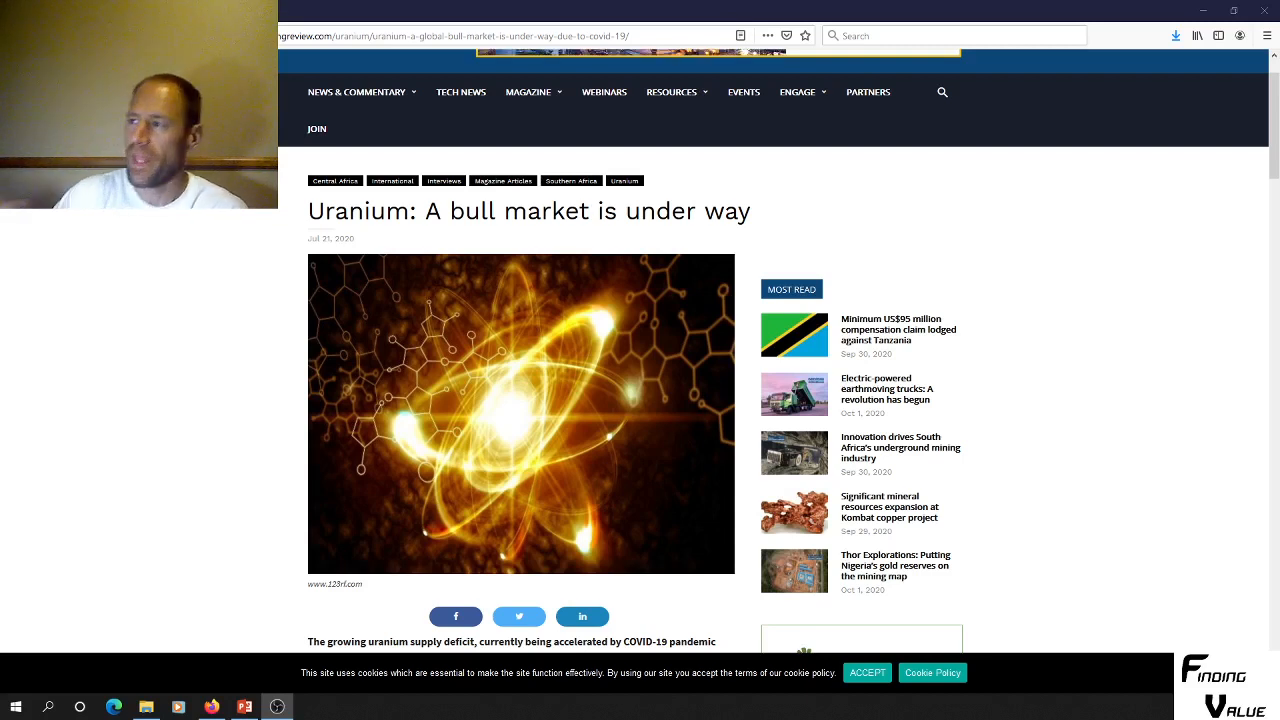
mouse_move(452, 236)
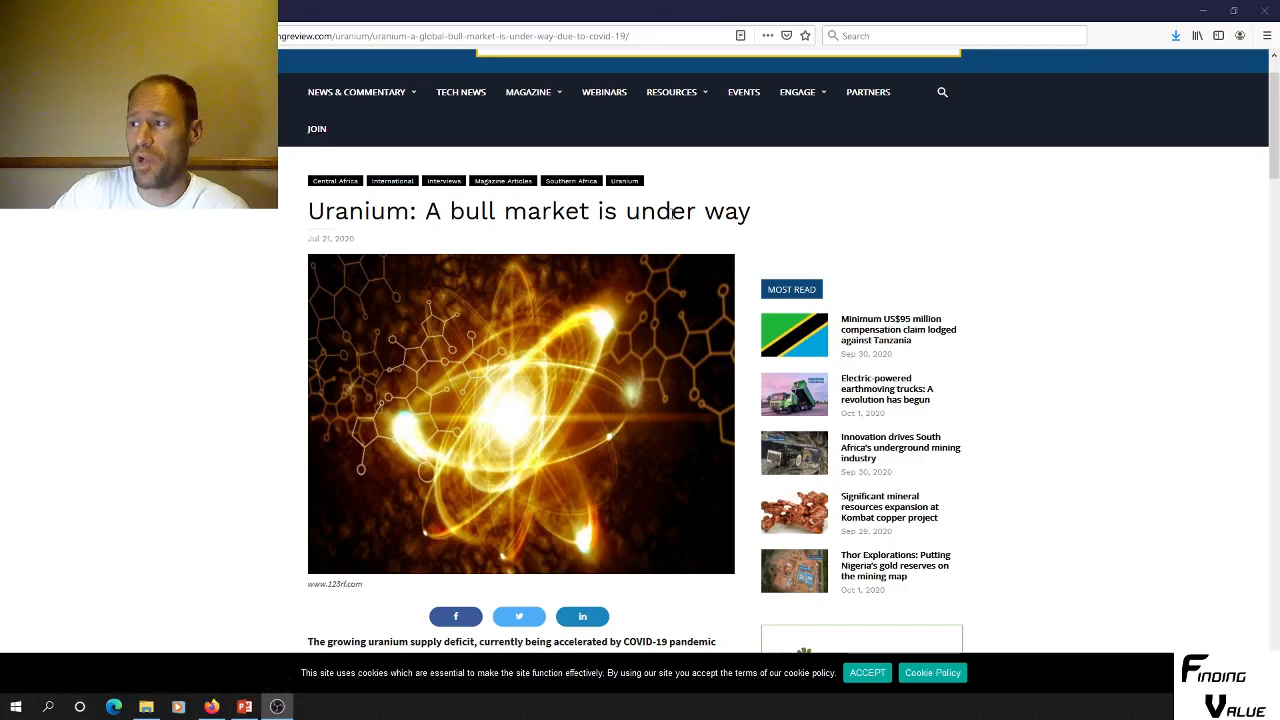
Scroll down the uranium article to the Red Cloud Securities deficit forecast and mine-closure paragraphs.
scroll("down", 3)
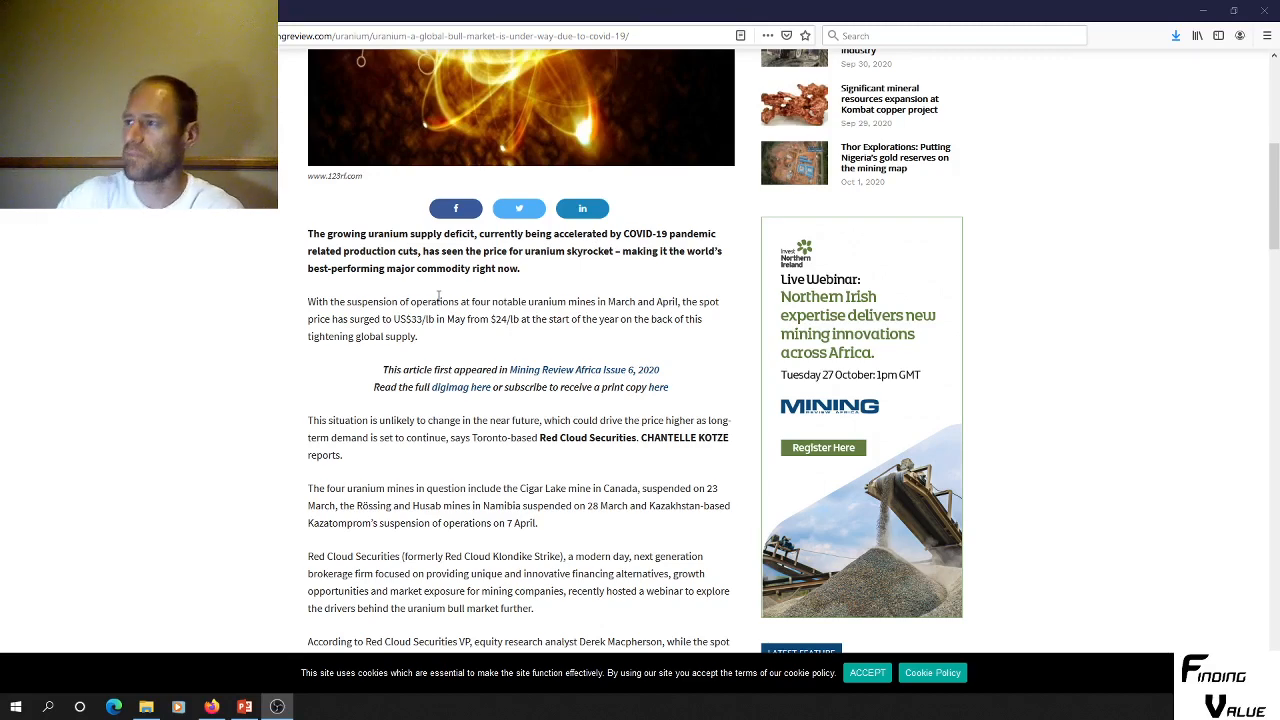
scroll("down", 3)
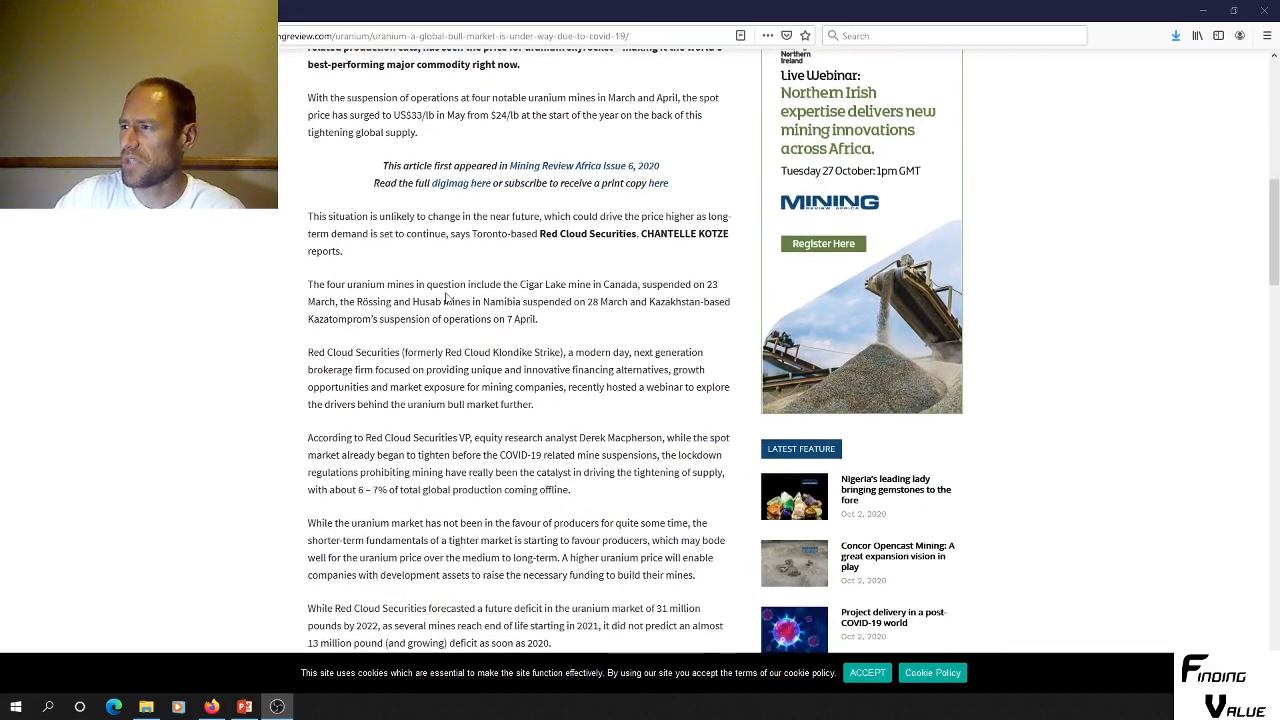
scroll("down", 3)
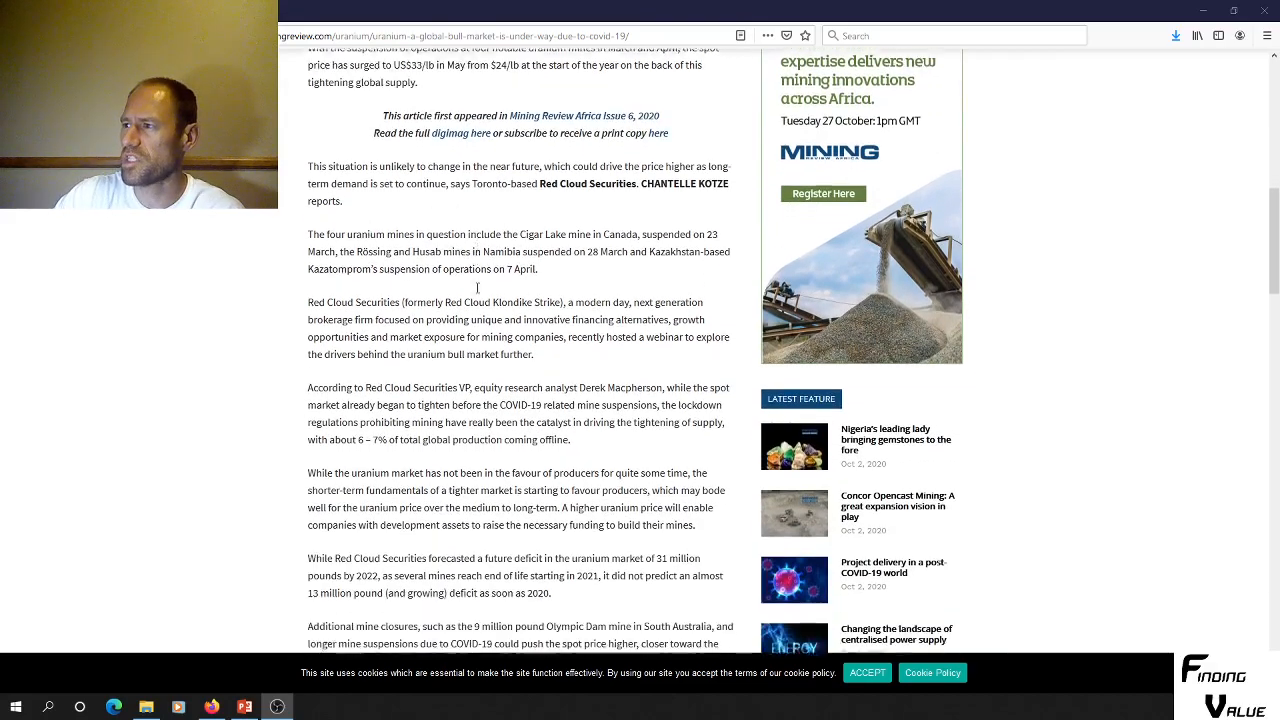
scroll("down", 3)
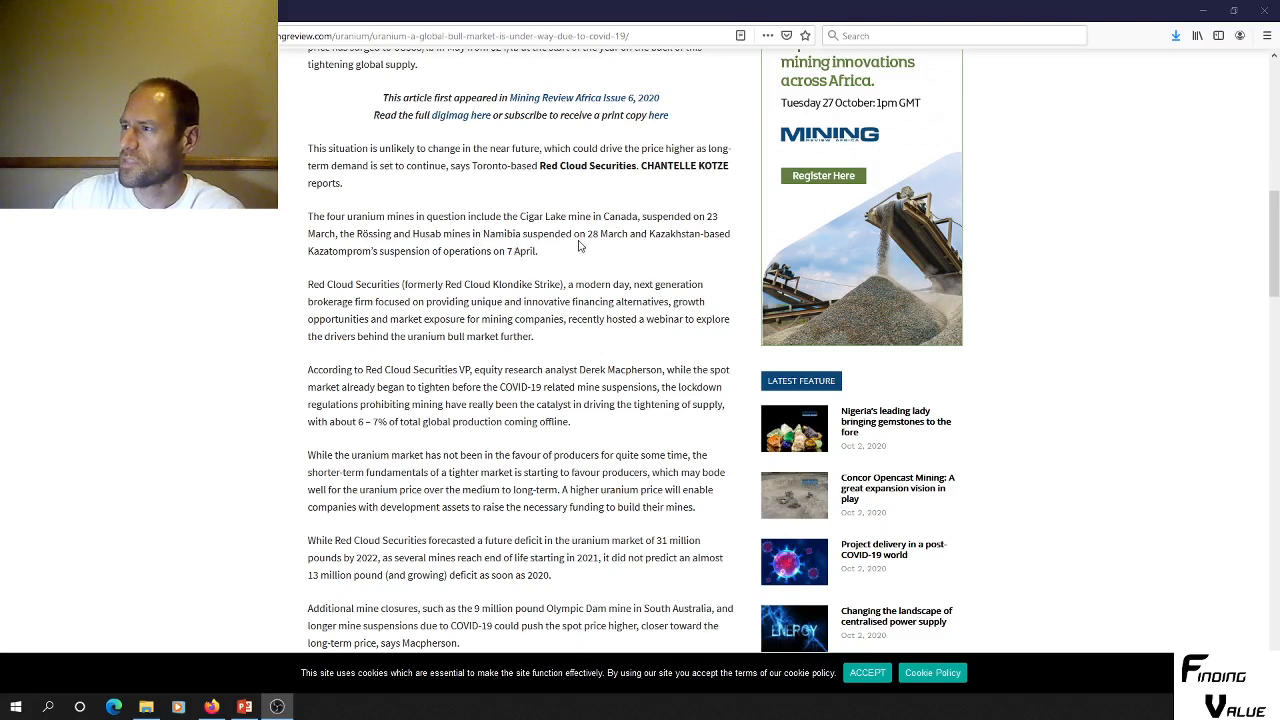
mouse_move(676, 240)
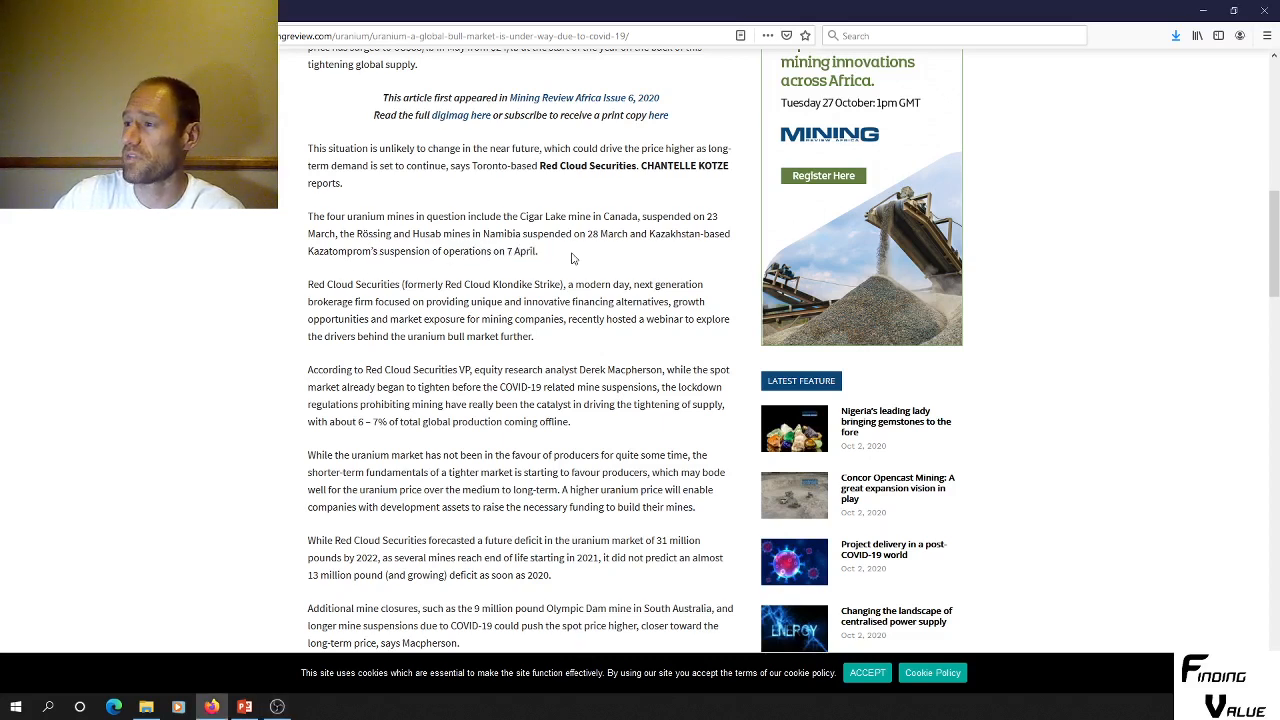
scroll("down", 3)
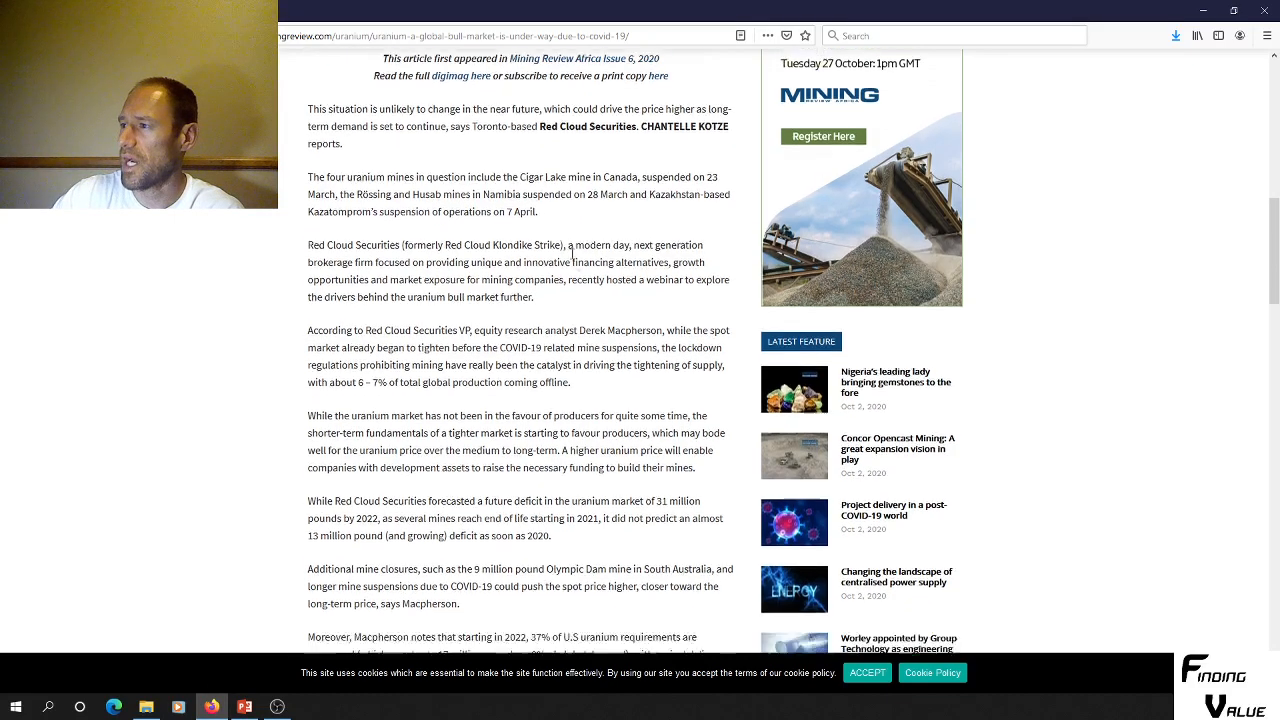
scroll("down", 3)
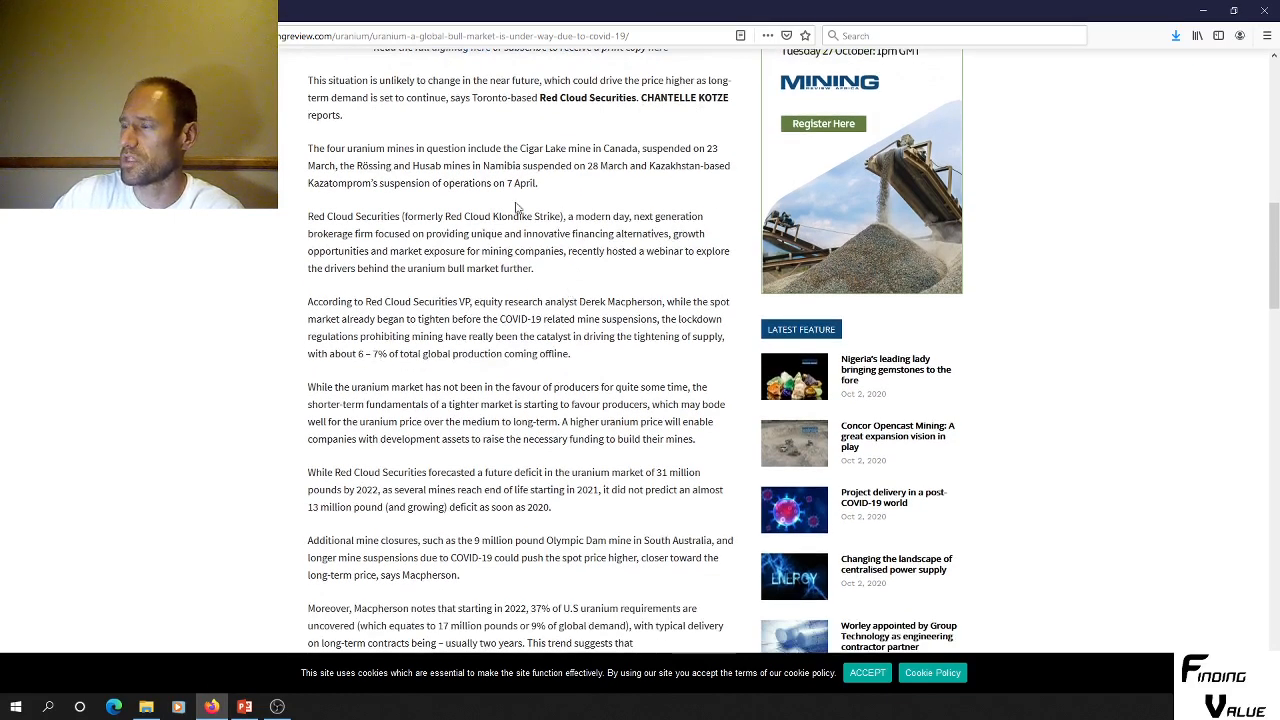
scroll("down", 3)
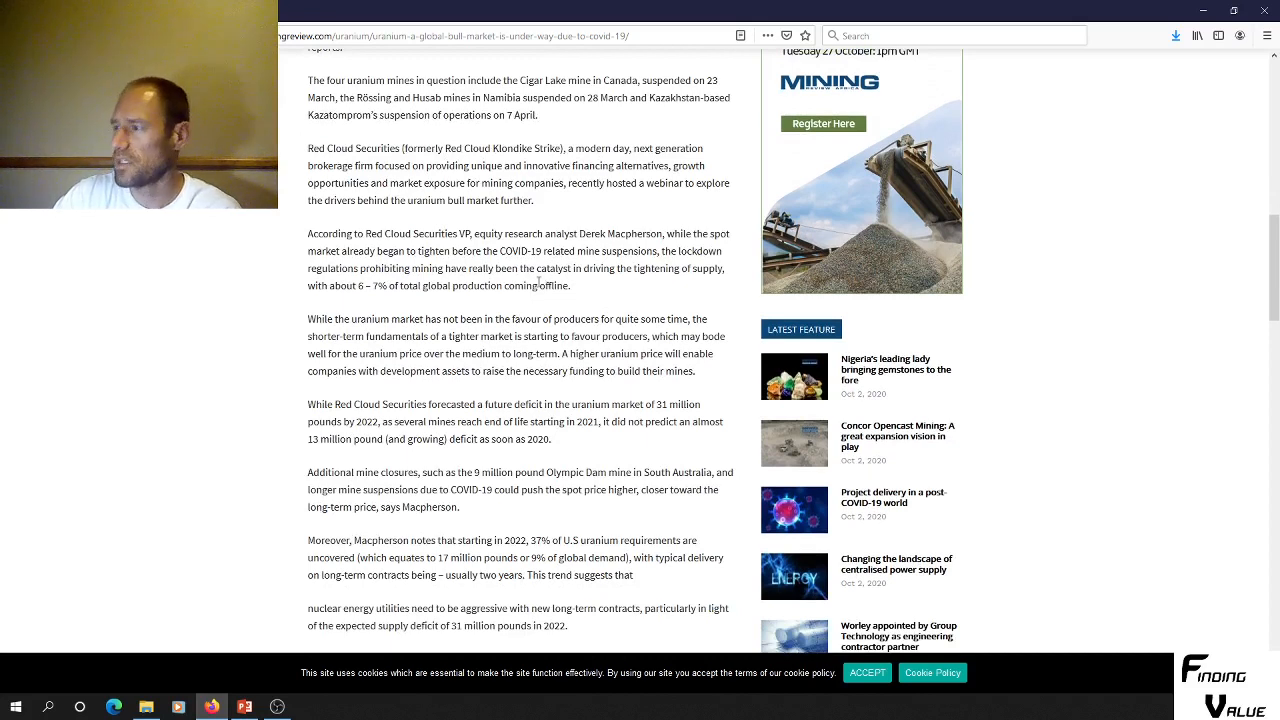
mouse_move(624, 280)
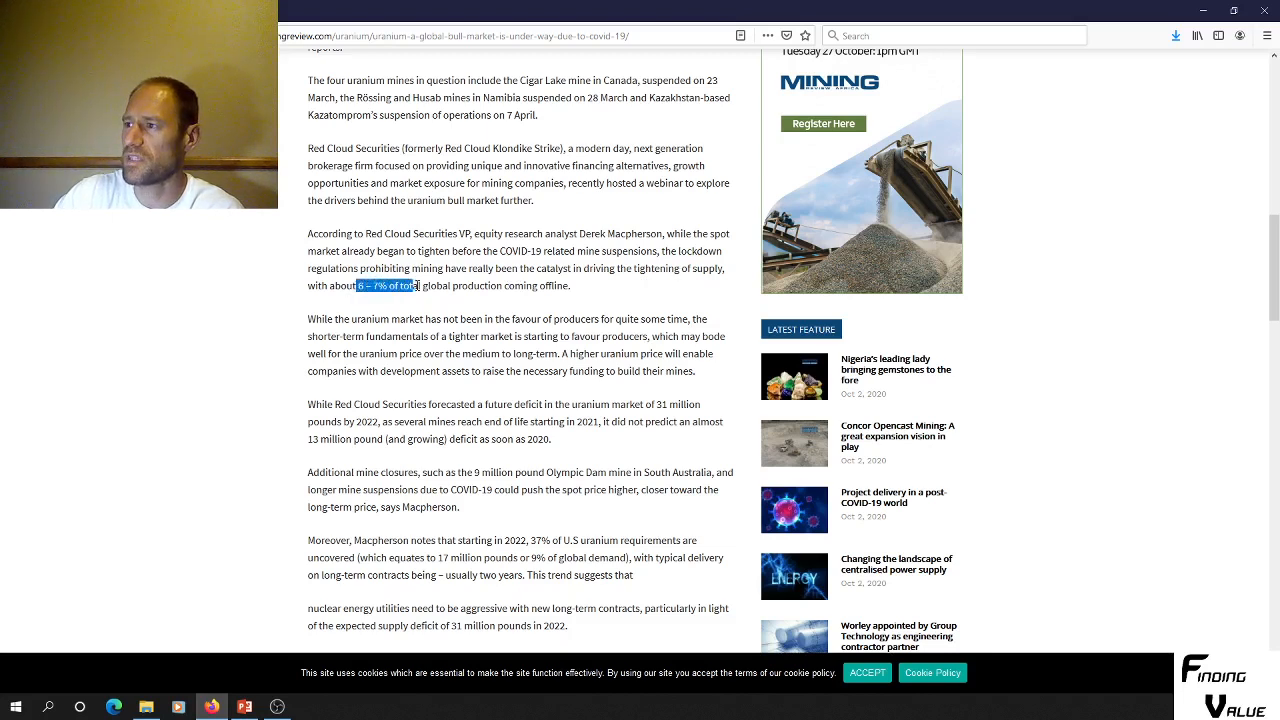
Select the '6–7% of total' production figure, then scroll on toward the 2020 deficit passage.
left_click_drag(410, 286, 564, 286)
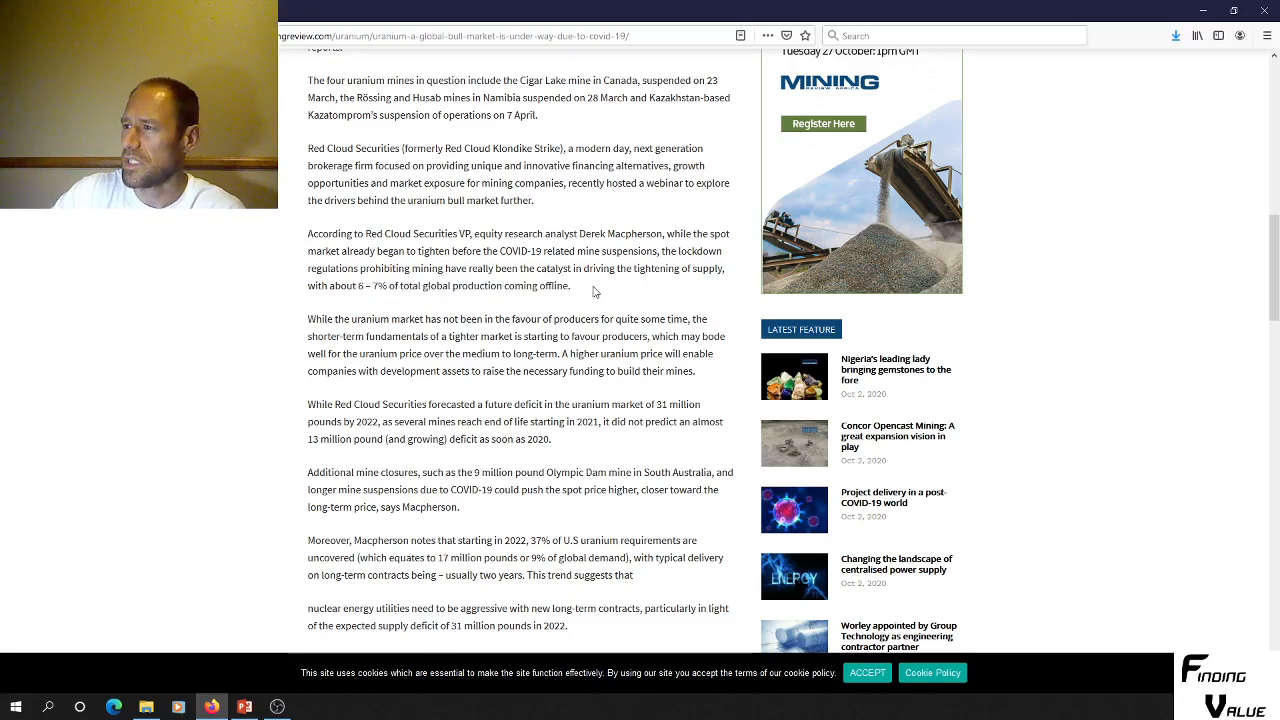
scroll("down", 3)
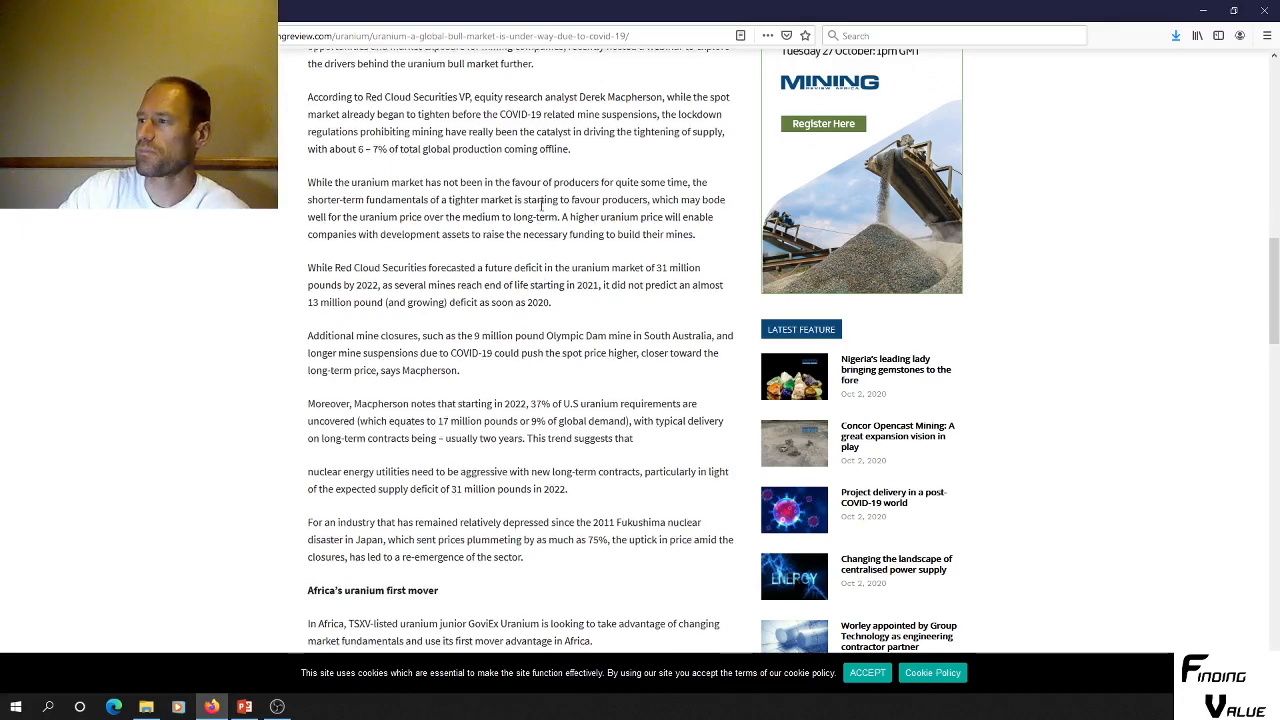
scroll("down", 3)
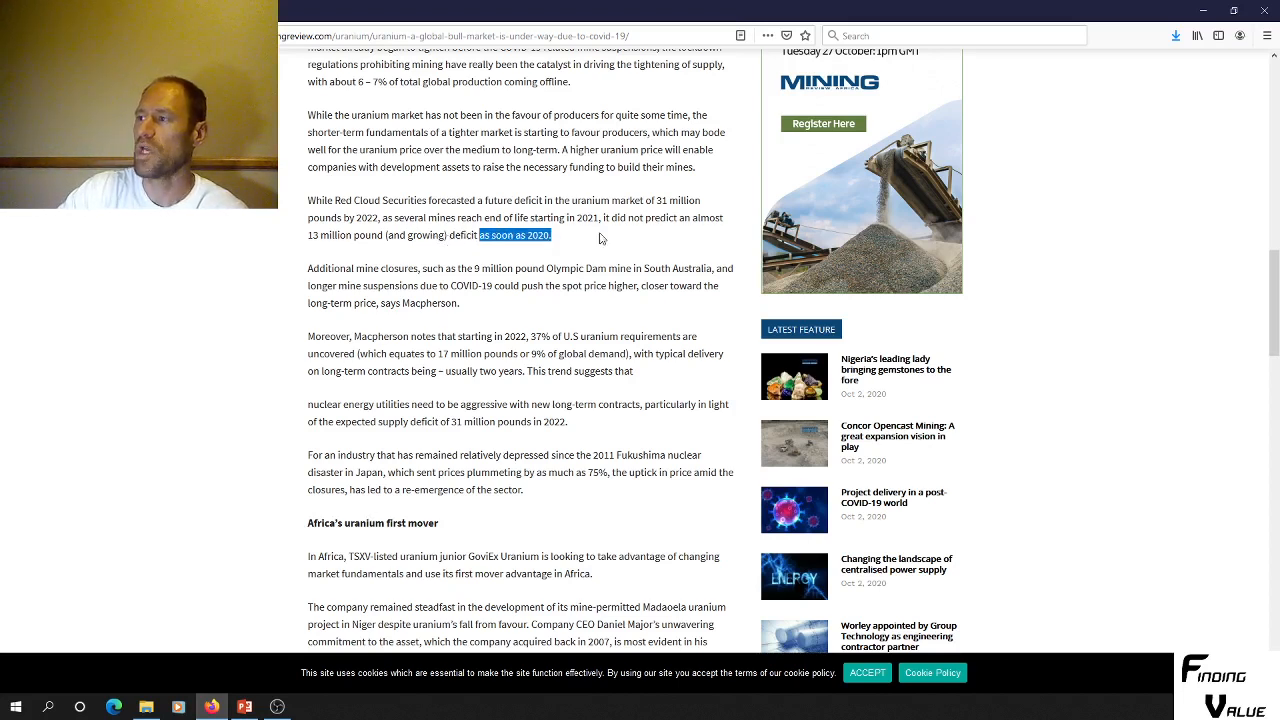
left_click(540, 206)
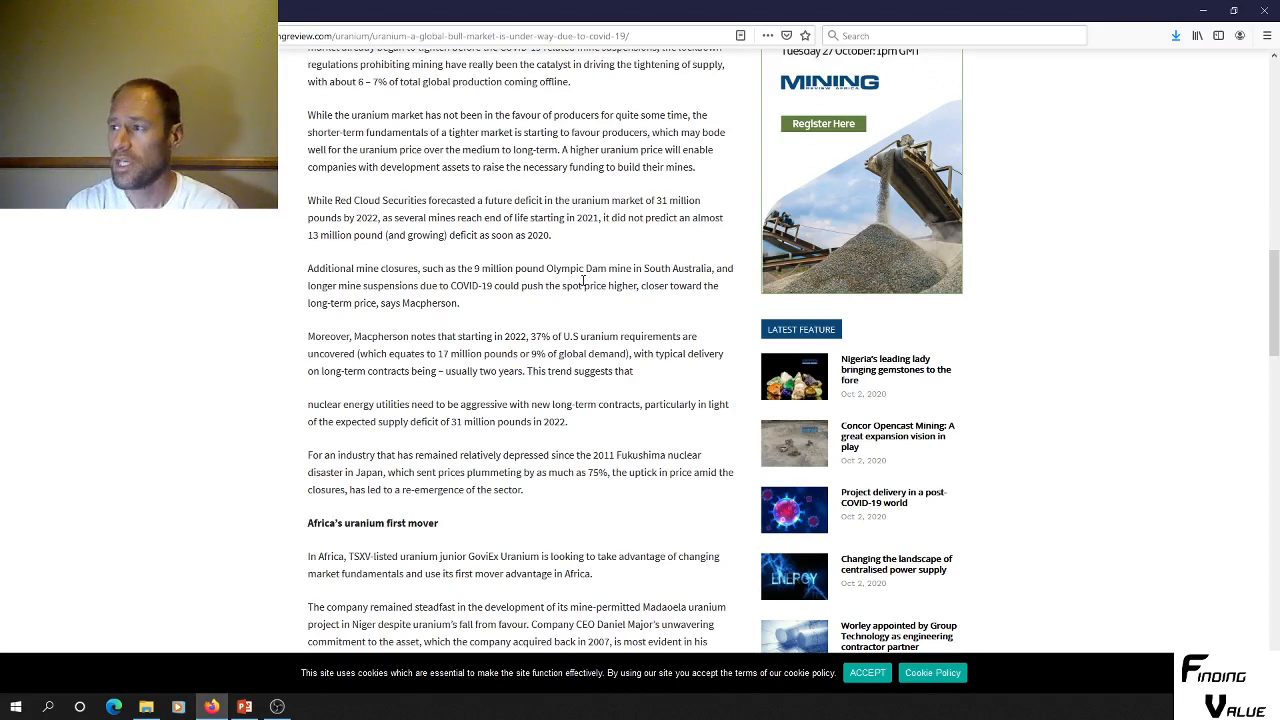
scroll("down", 3)
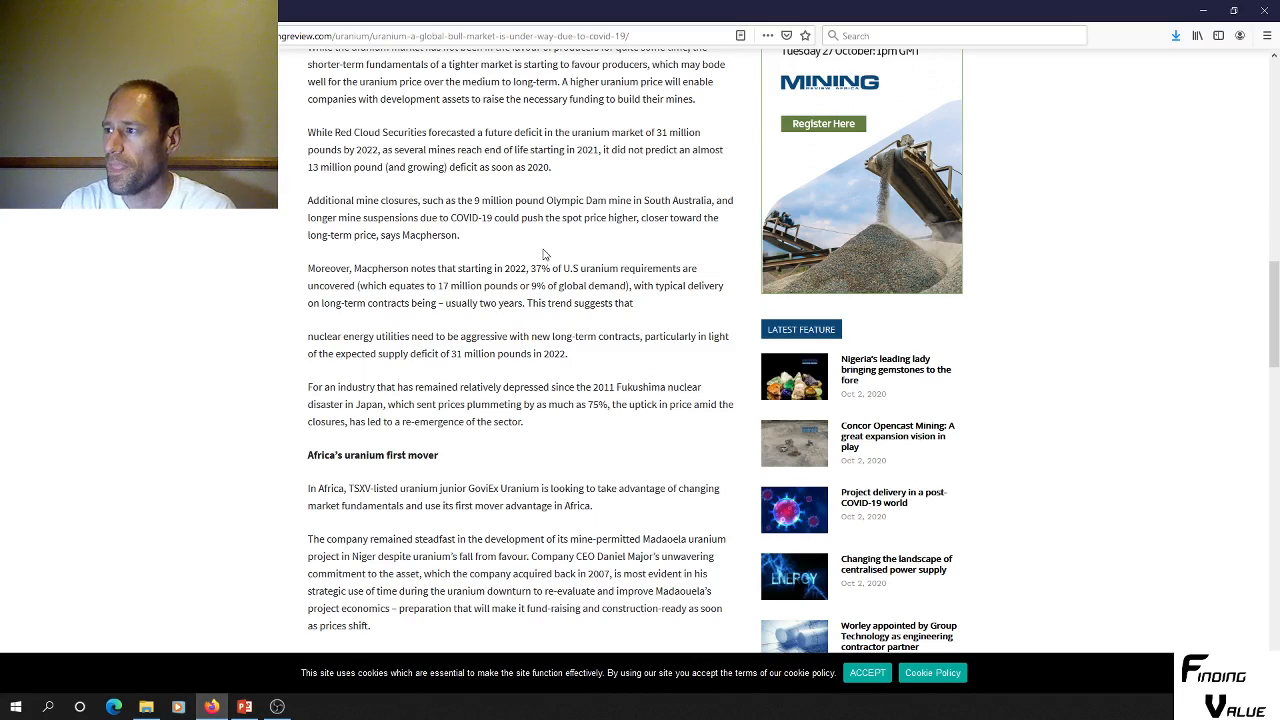
mouse_move(564, 280)
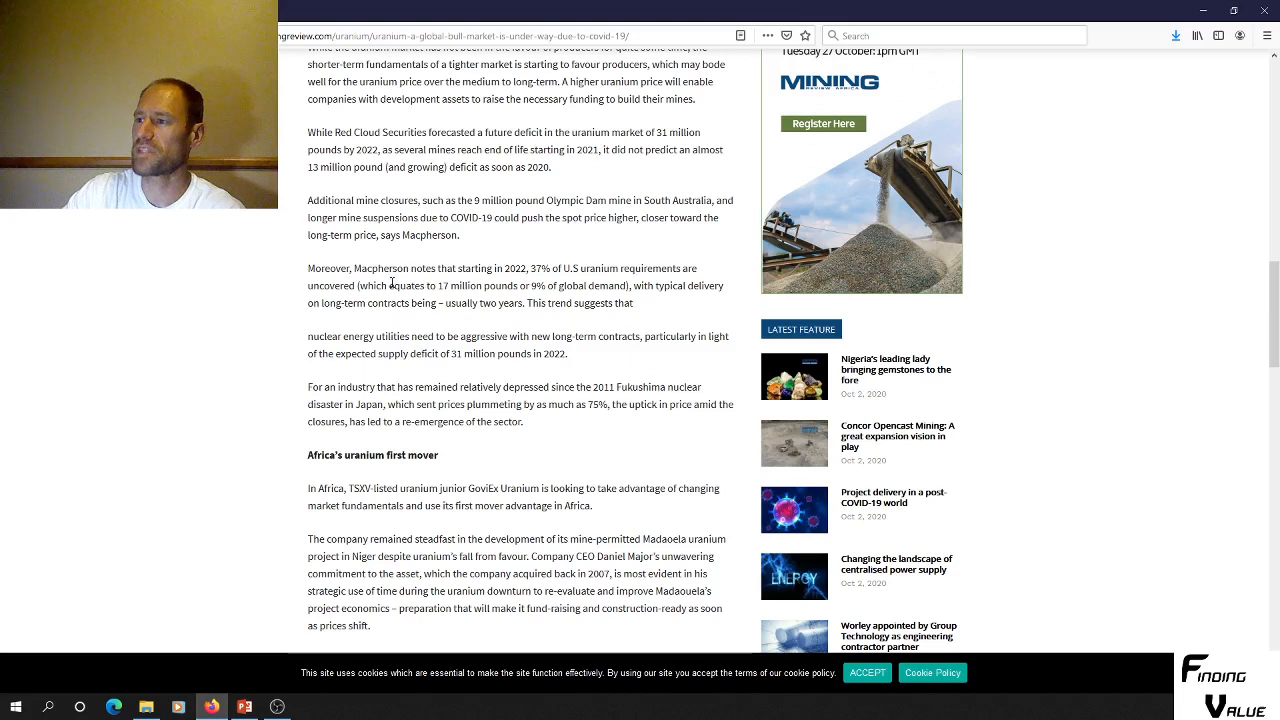
Select '17 million pounds or 9% of global demand', then scroll down and back.
double_click(336, 284)
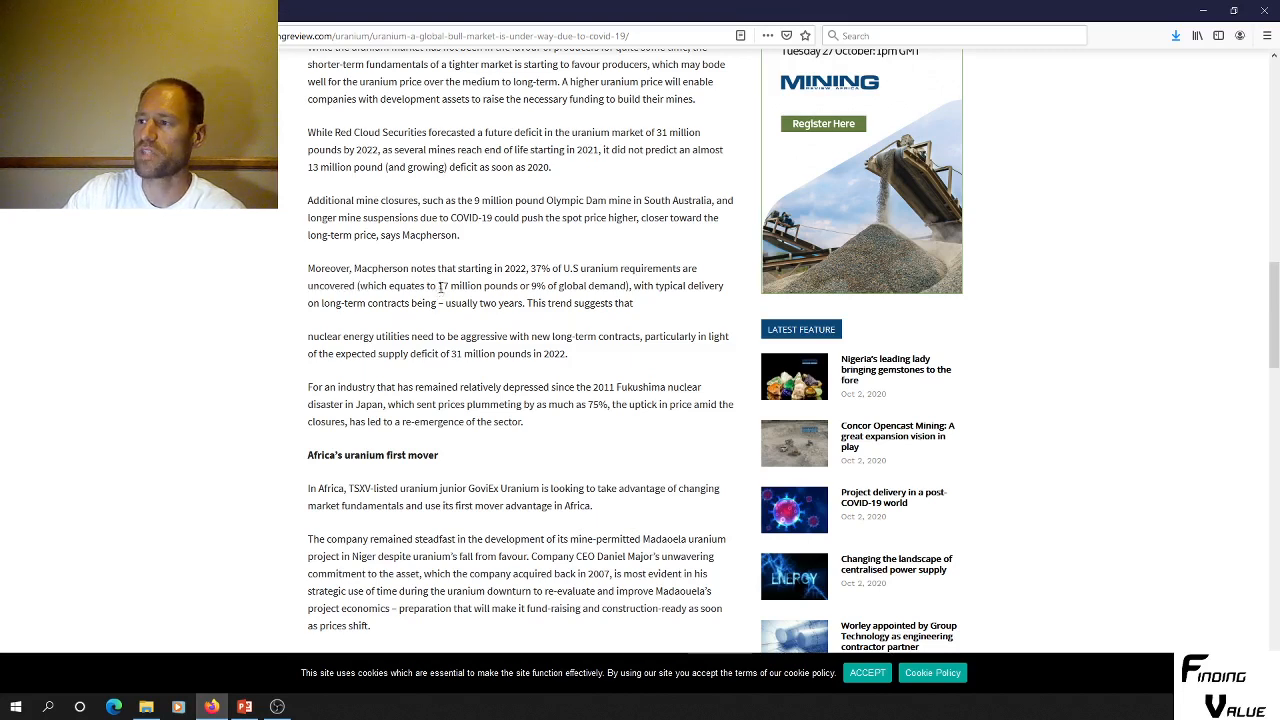
left_click_drag(440, 286, 624, 286)
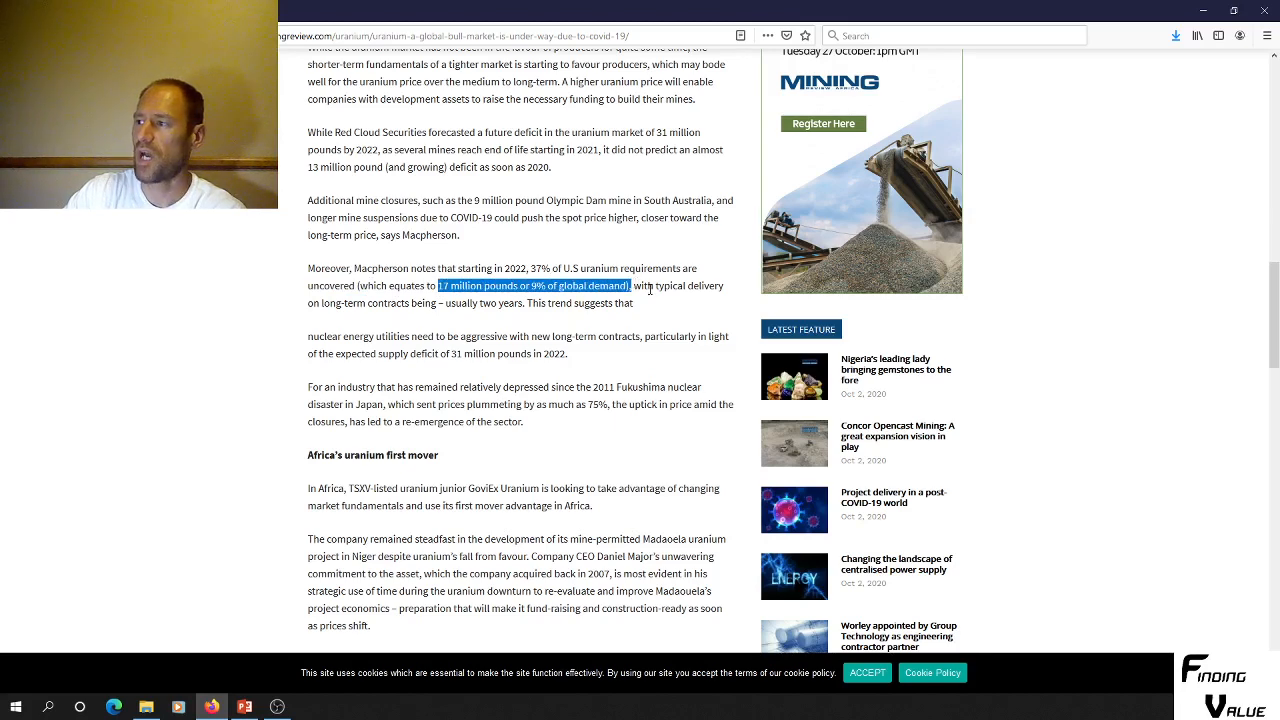
scroll("down", 3)
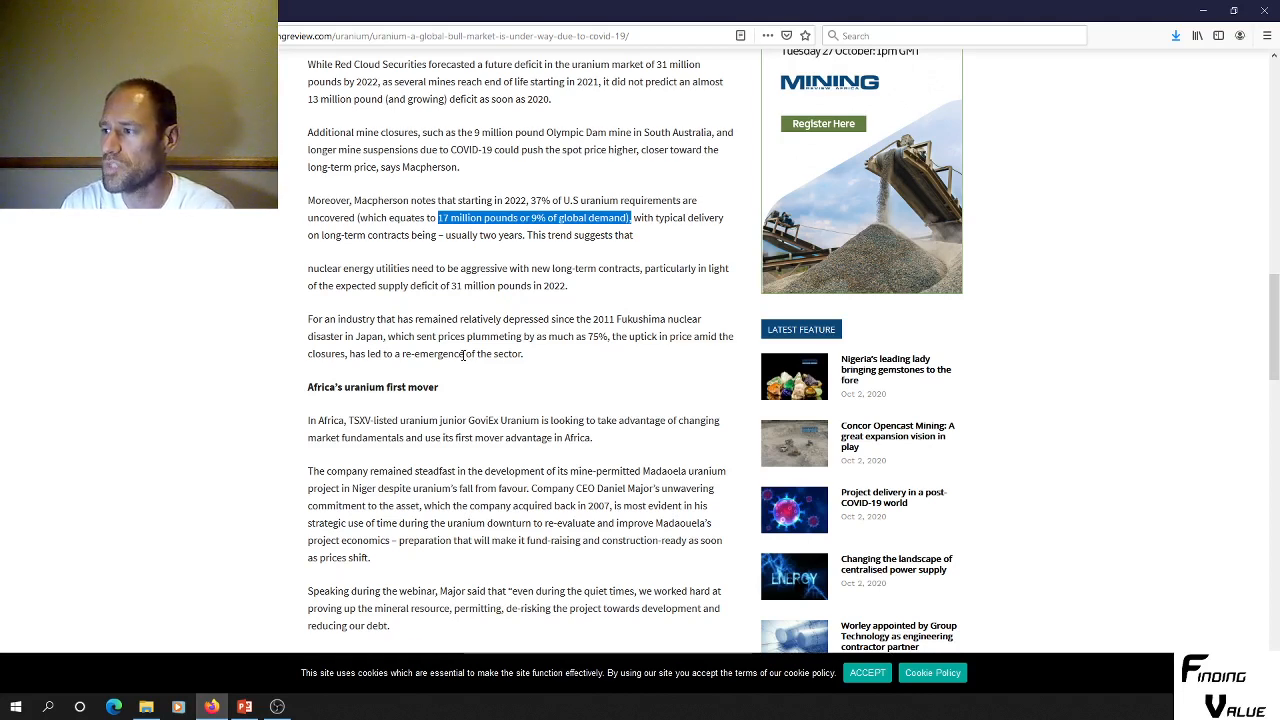
scroll("down", 3)
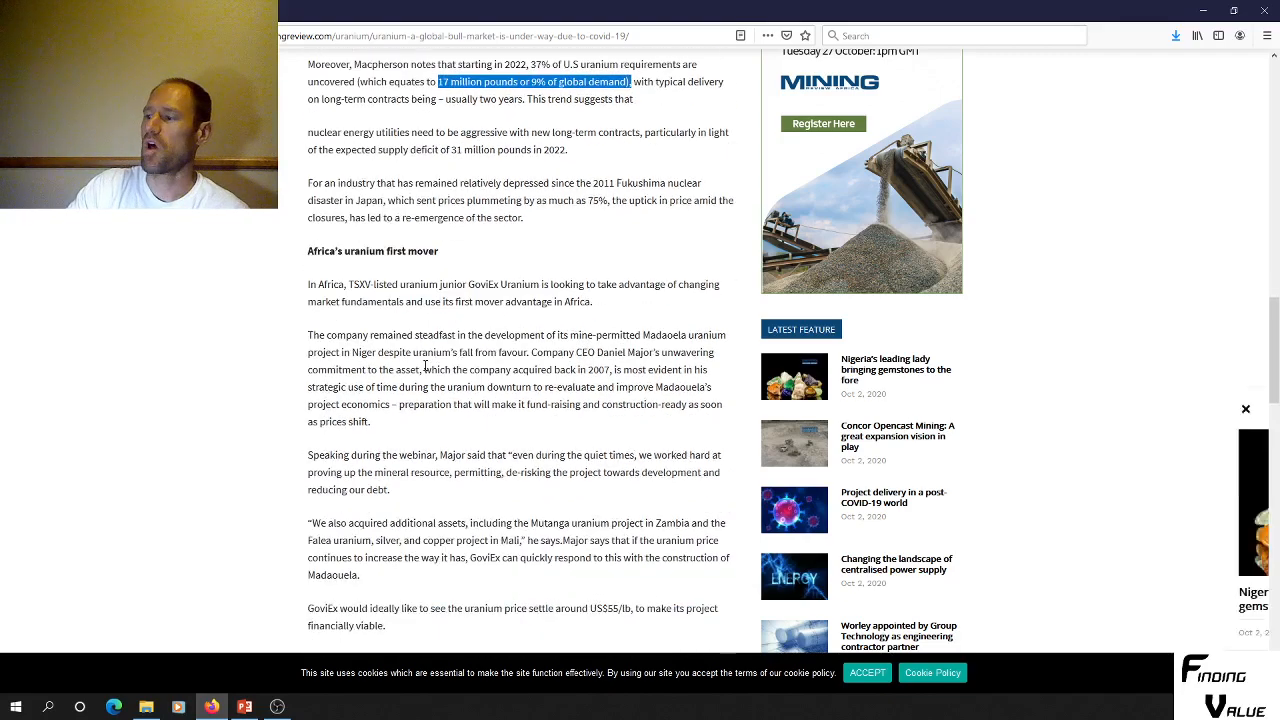
scroll("up", 3)
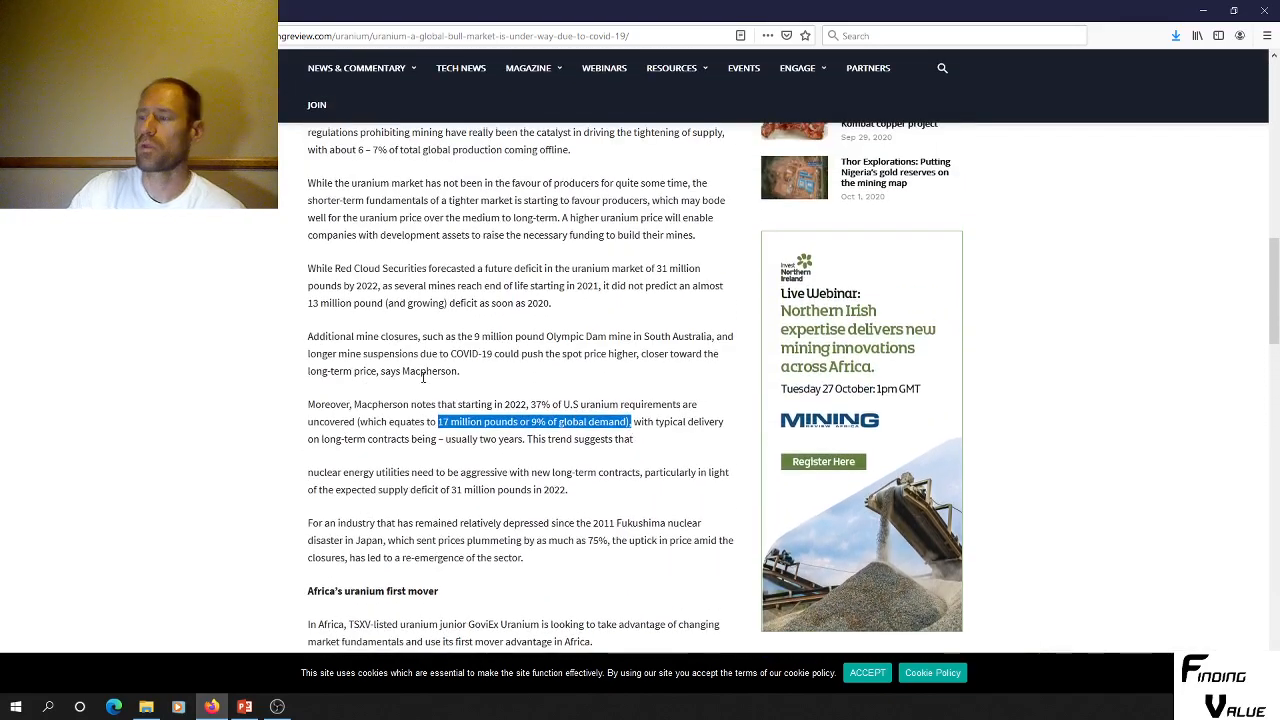